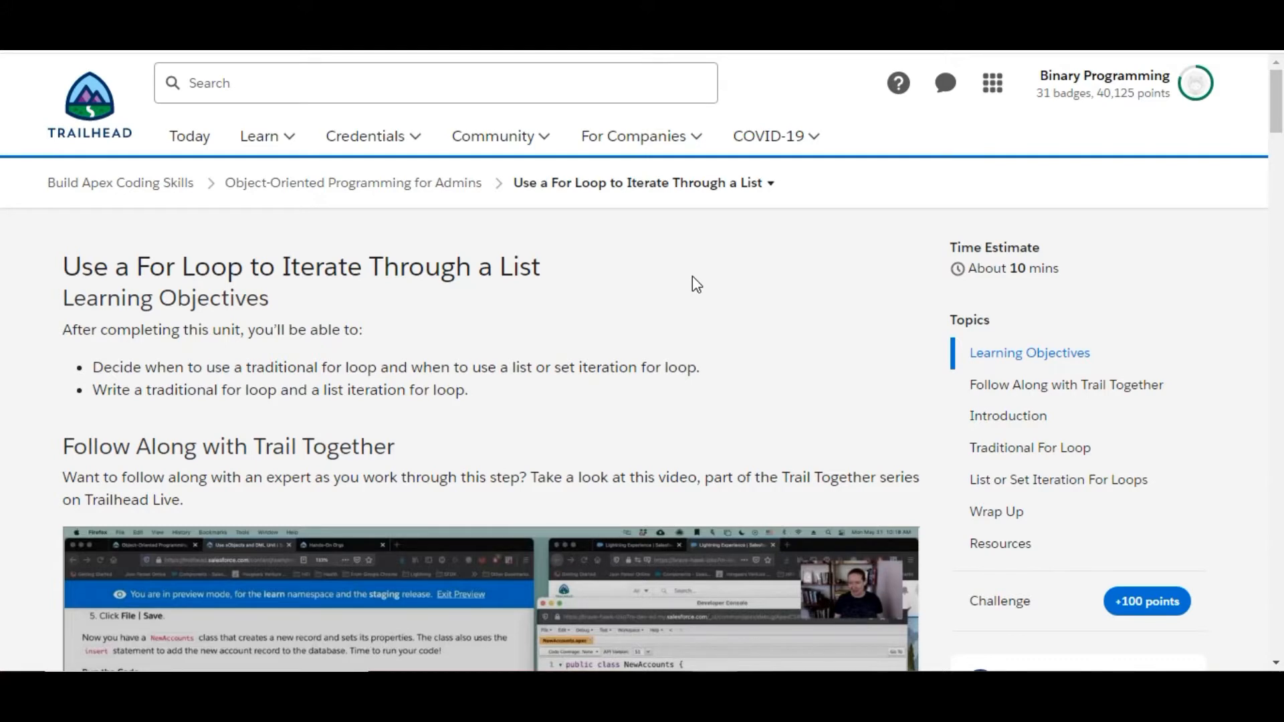
mouse_move(447, 300)
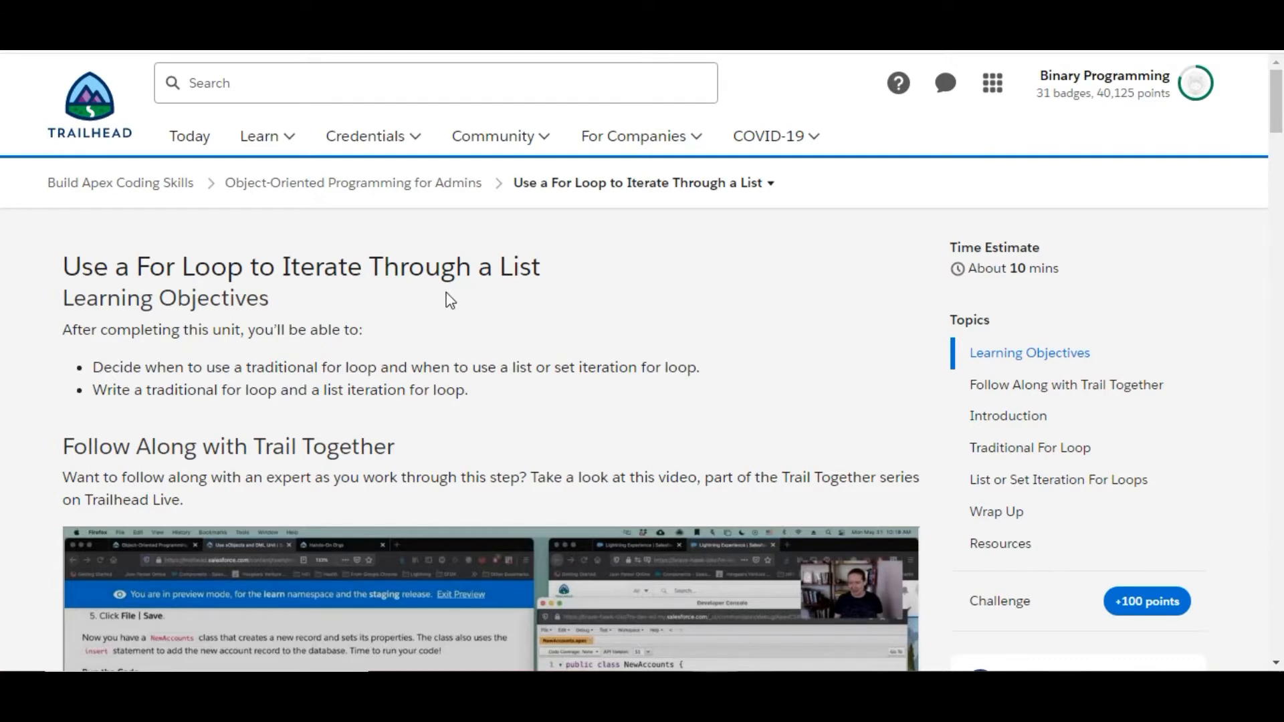
mouse_move(302, 308)
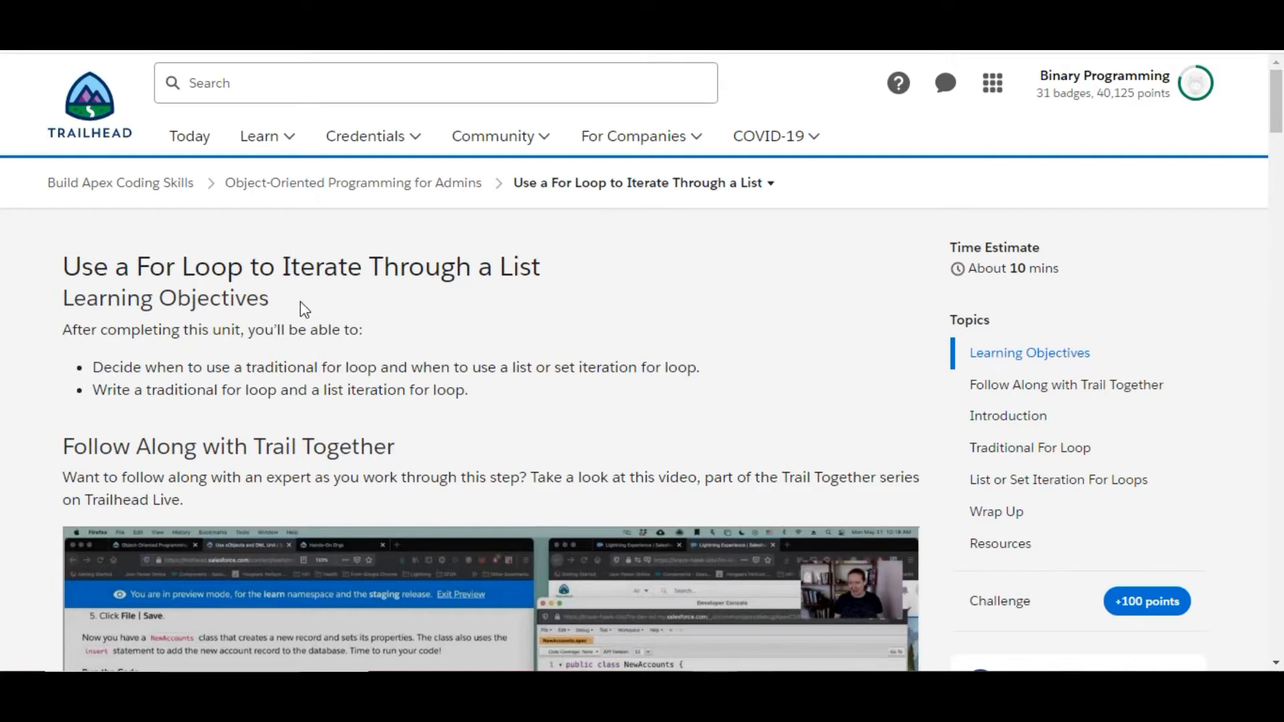
mouse_move(413, 253)
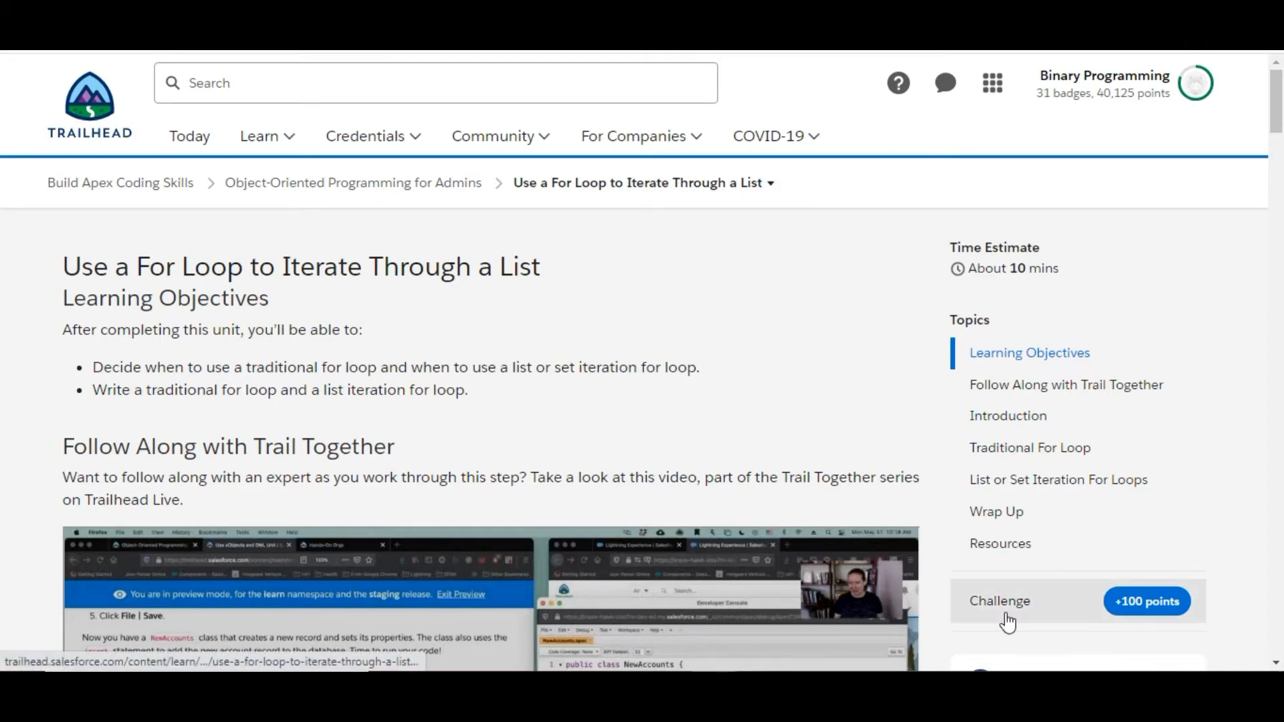
Step: Jump to the unit's Challenge quiz from the Topics sidebar
click(999, 601)
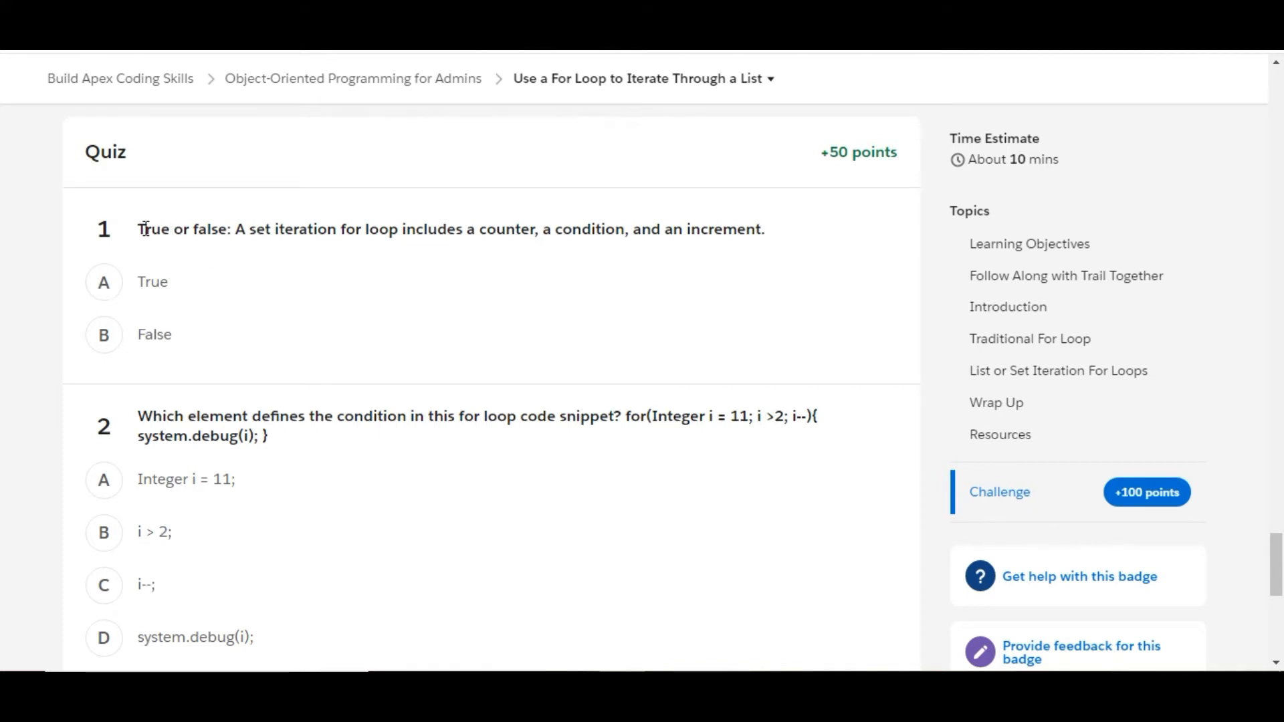
mouse_move(370, 237)
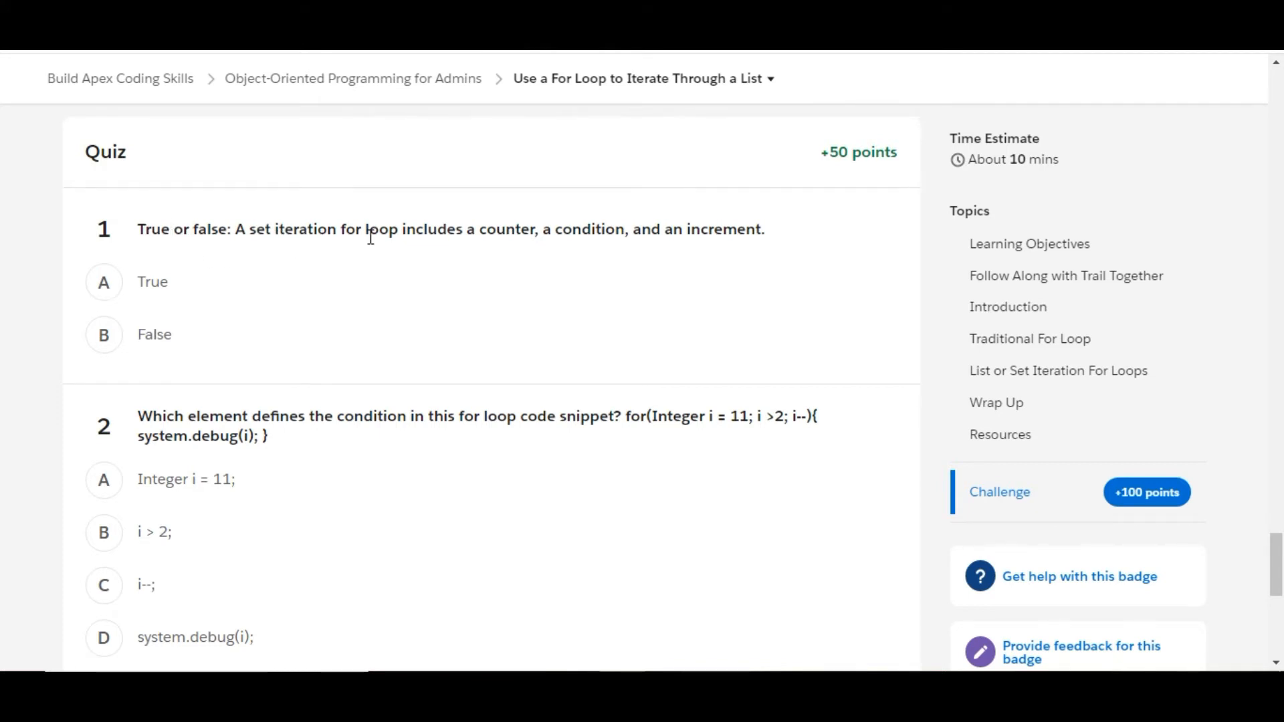
mouse_move(614, 237)
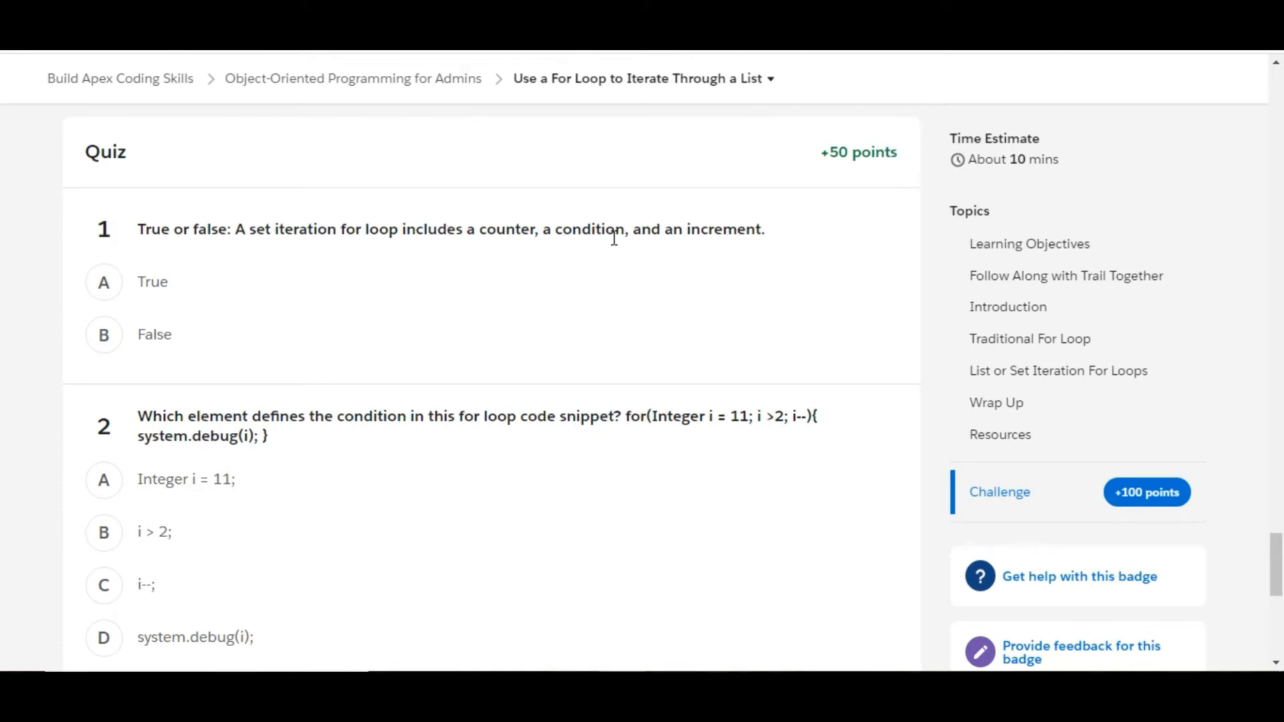
mouse_move(395, 248)
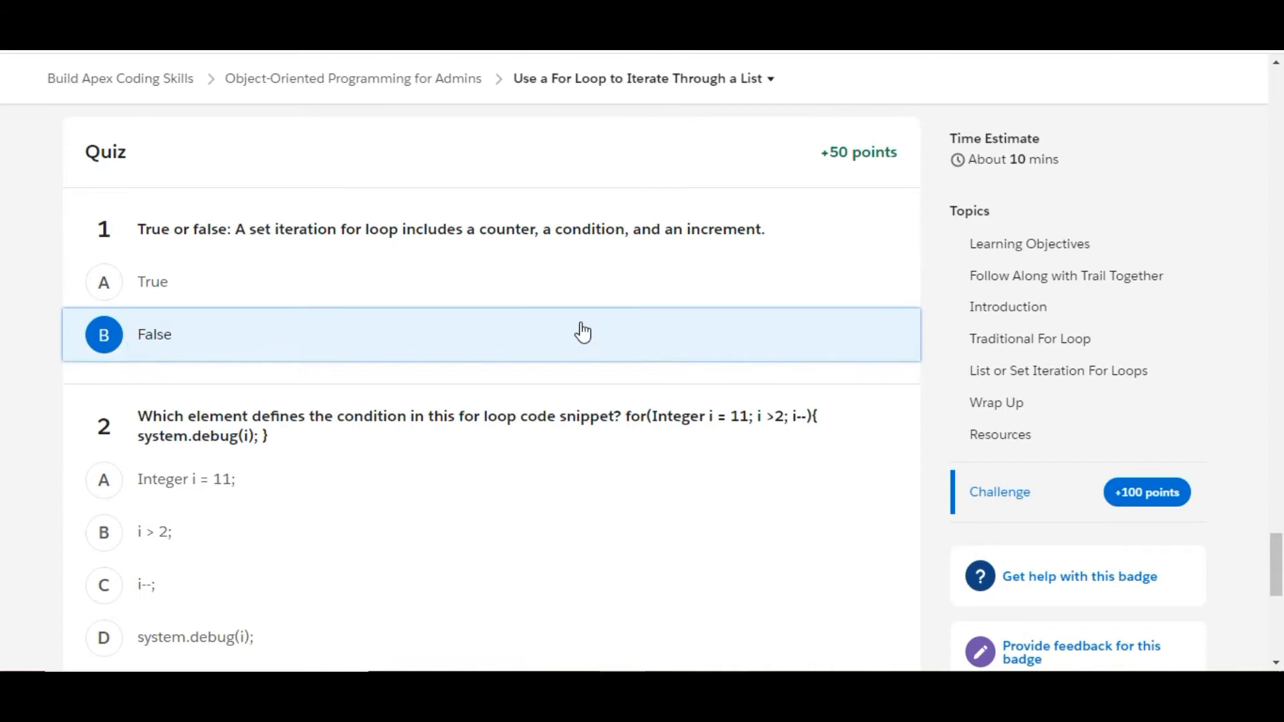
Step: Review the Traditional For Loop section and the list or set iteration explanations
click(1030, 338)
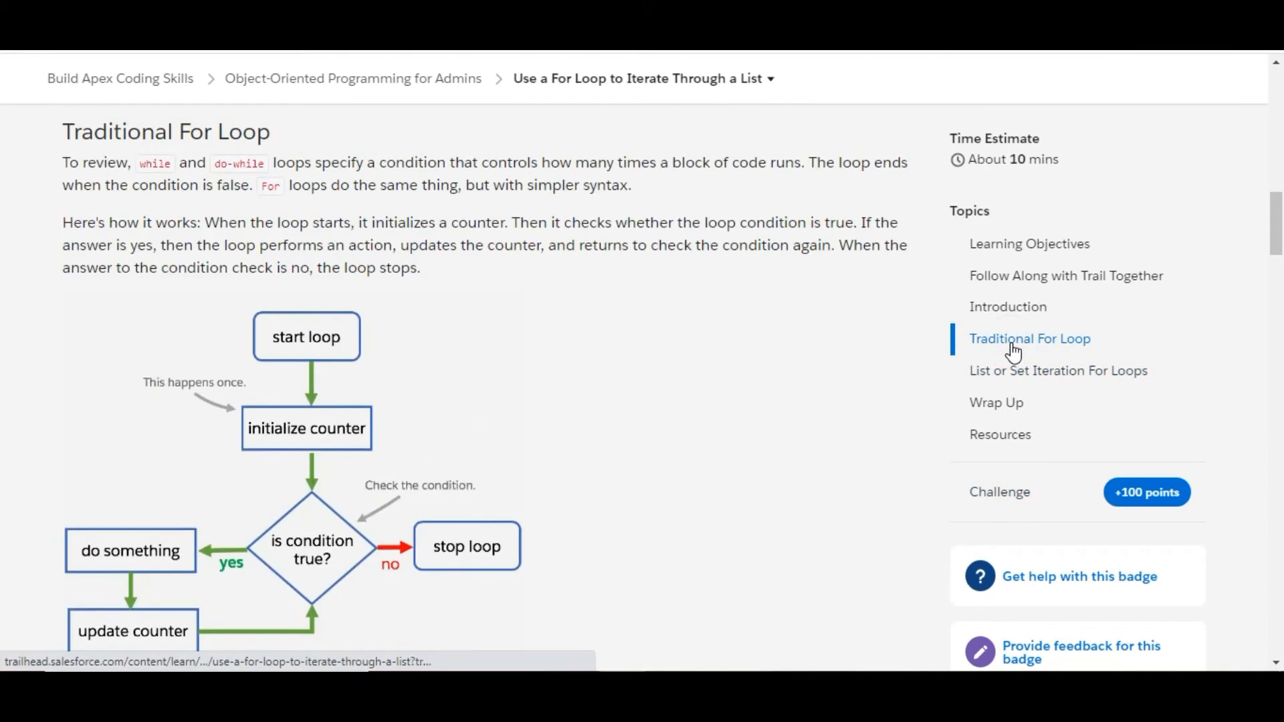
scroll(down, 3)
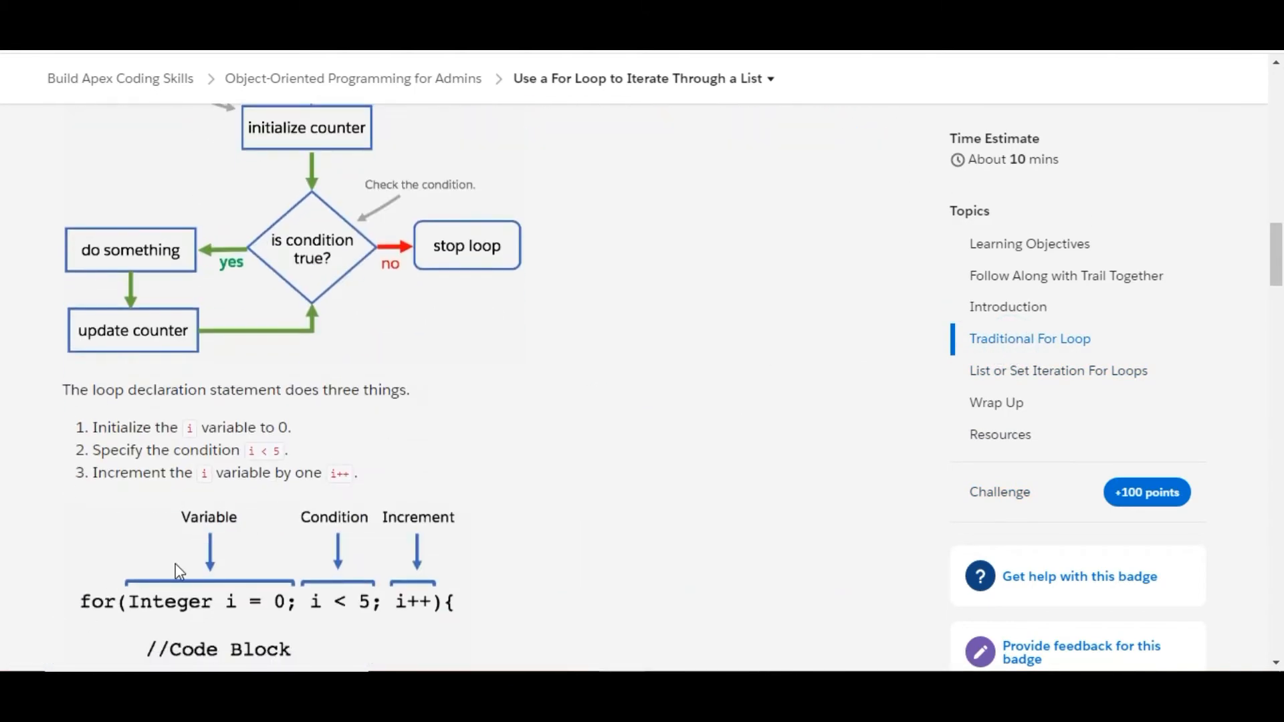
mouse_move(415, 617)
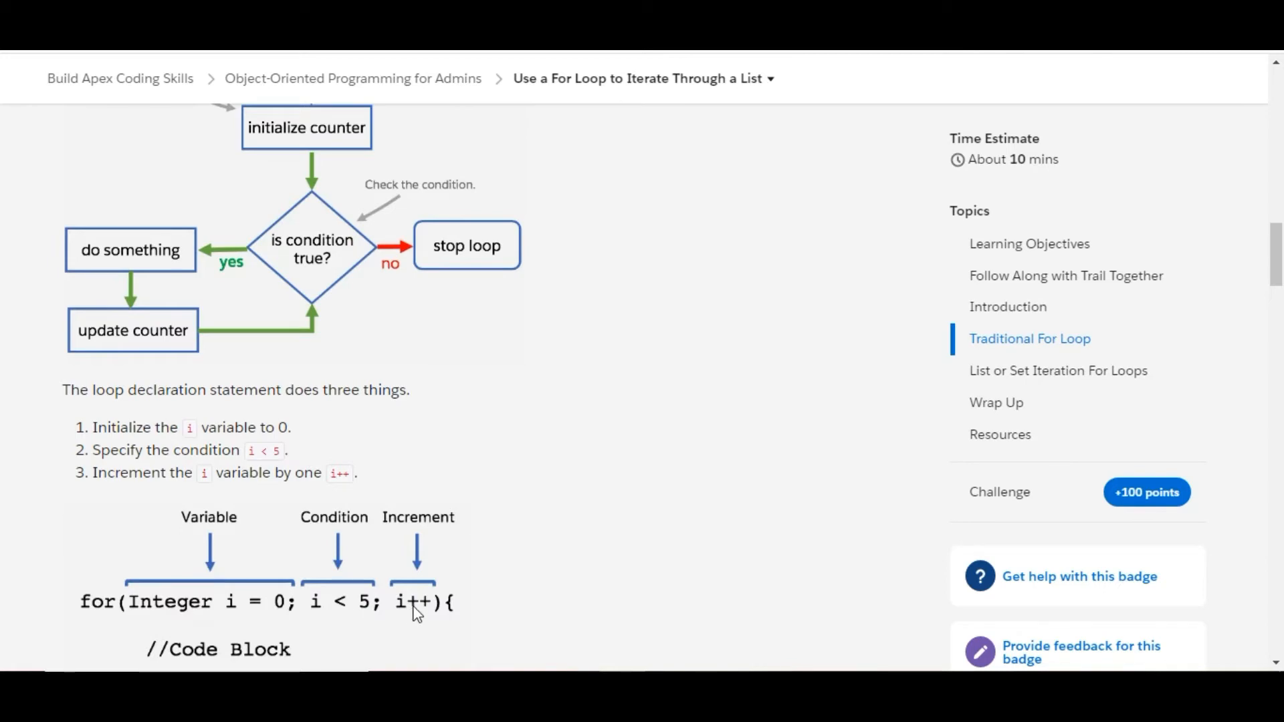
scroll(down, 3)
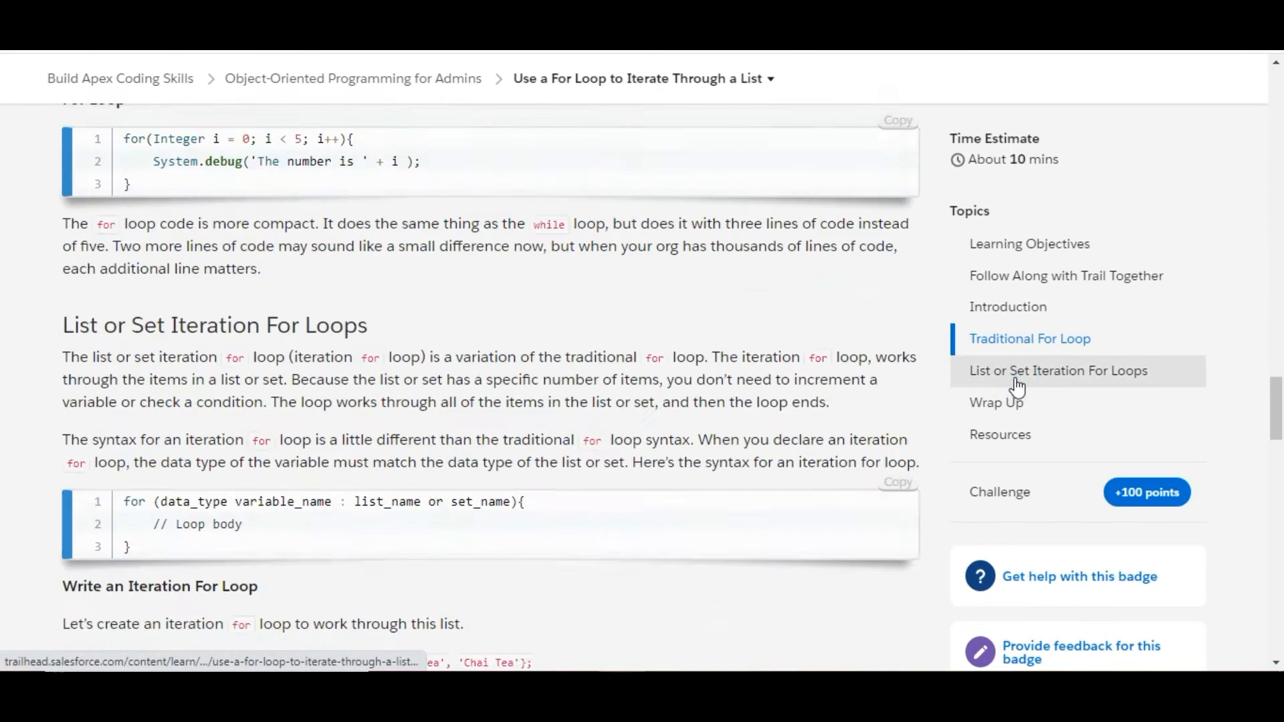
scroll(down, 3)
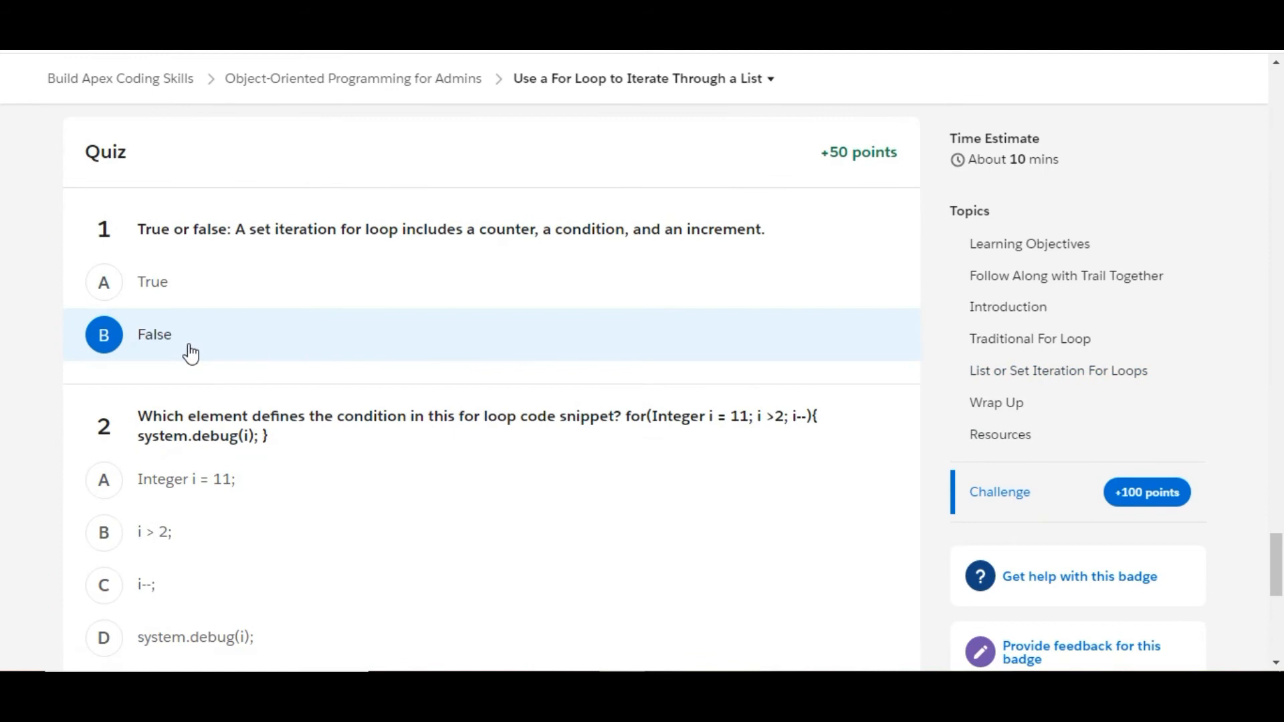
mouse_move(299, 415)
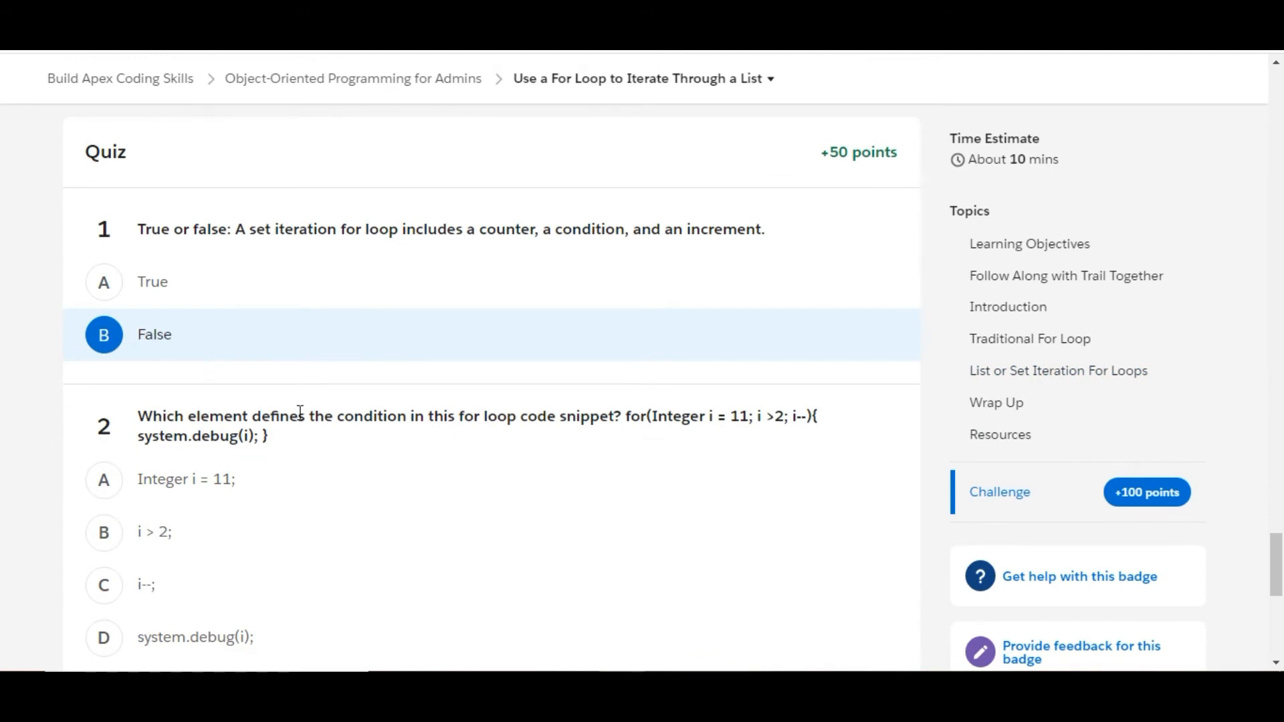
mouse_move(496, 425)
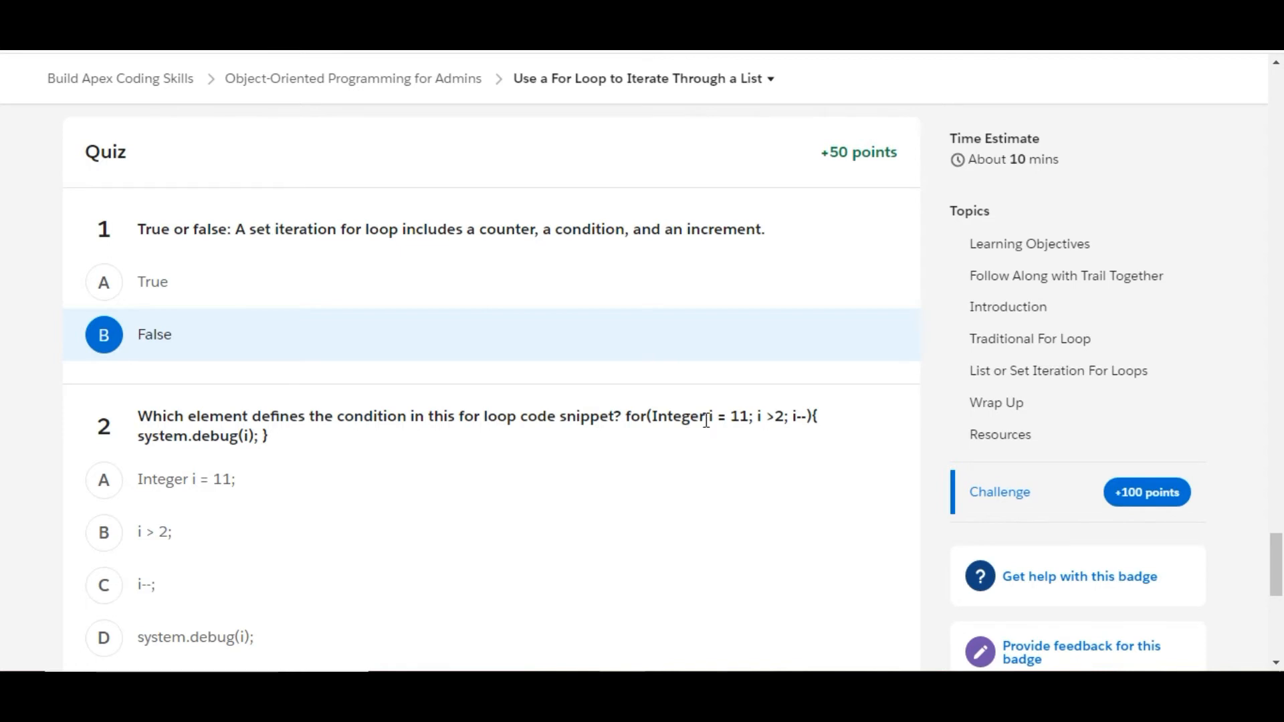
mouse_move(761, 416)
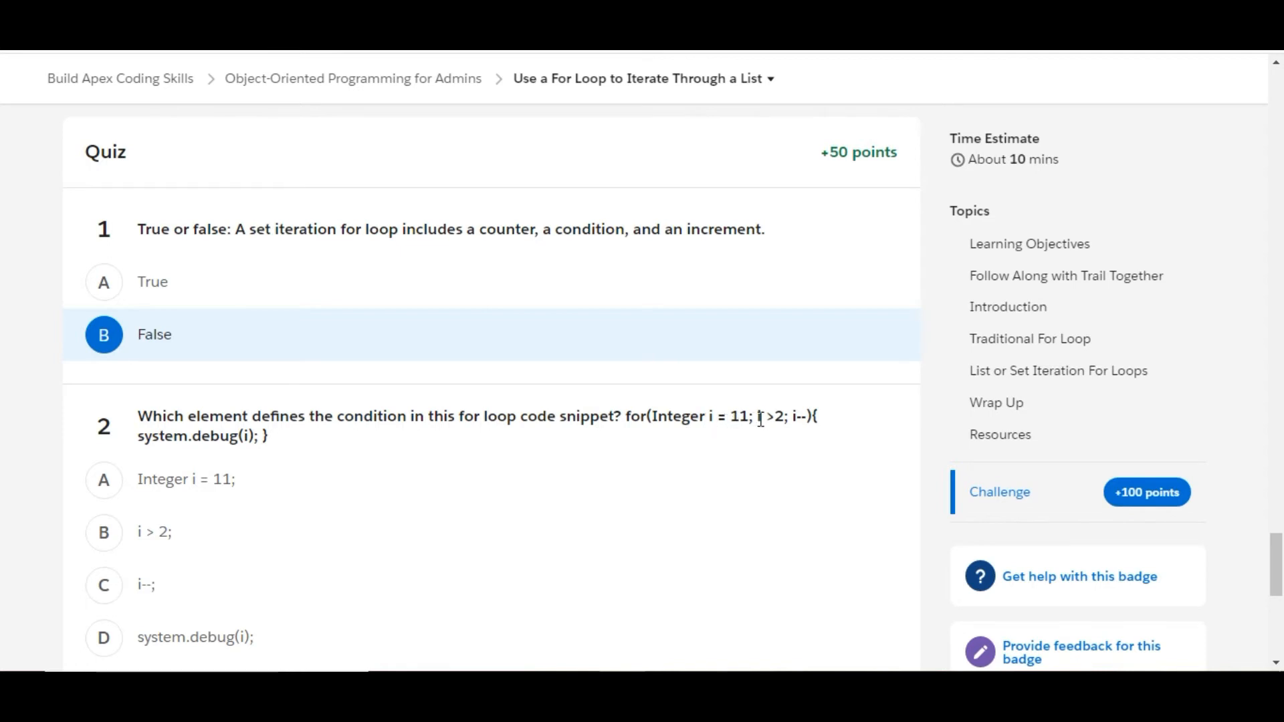
mouse_move(799, 416)
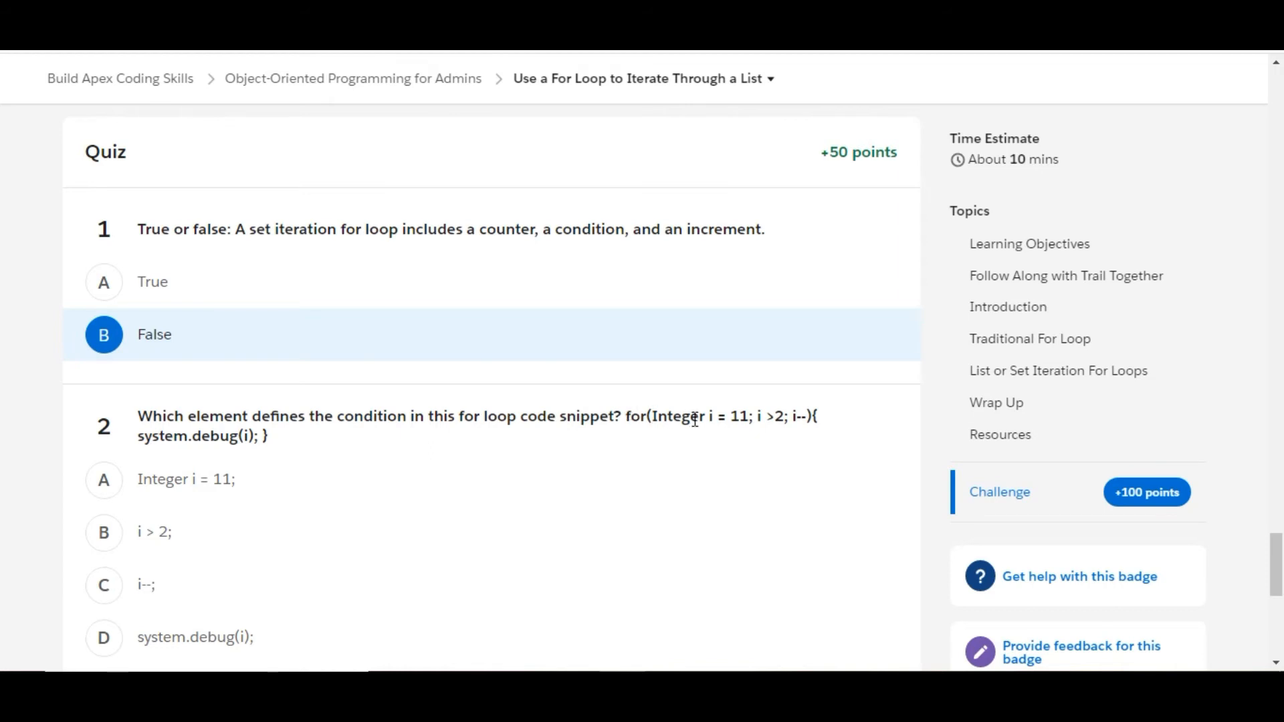
mouse_move(477, 258)
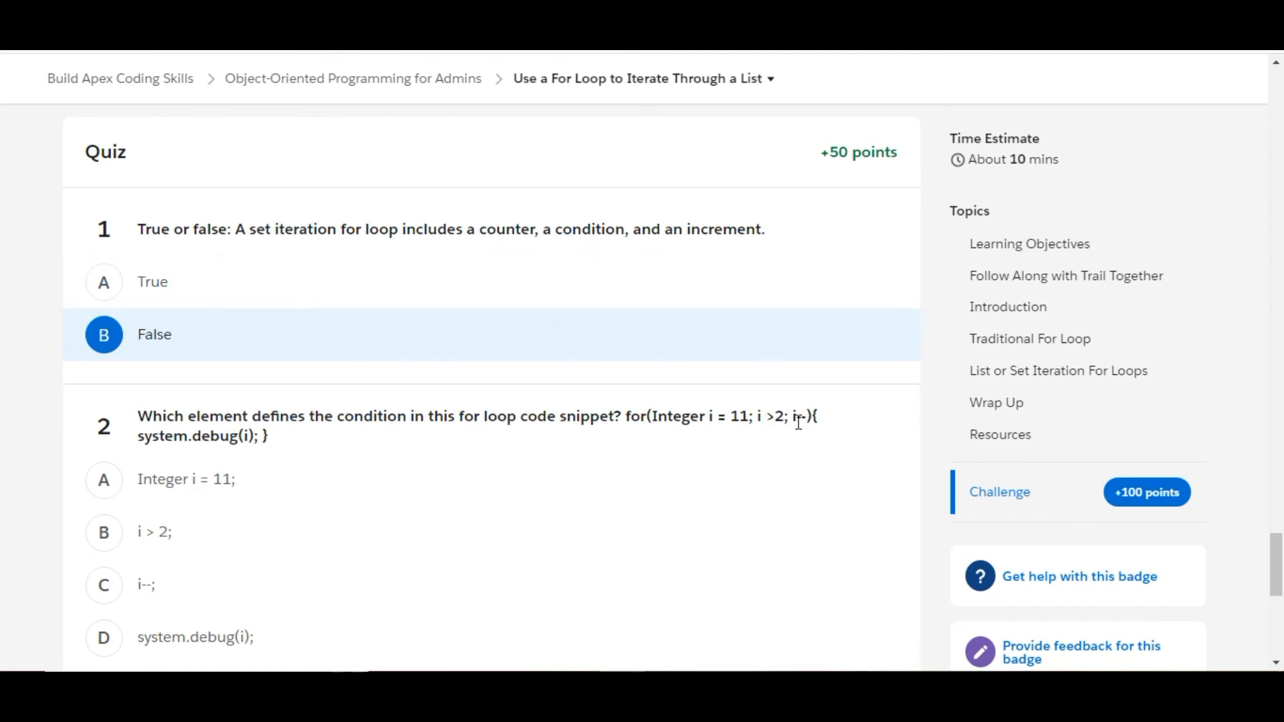
mouse_move(368, 423)
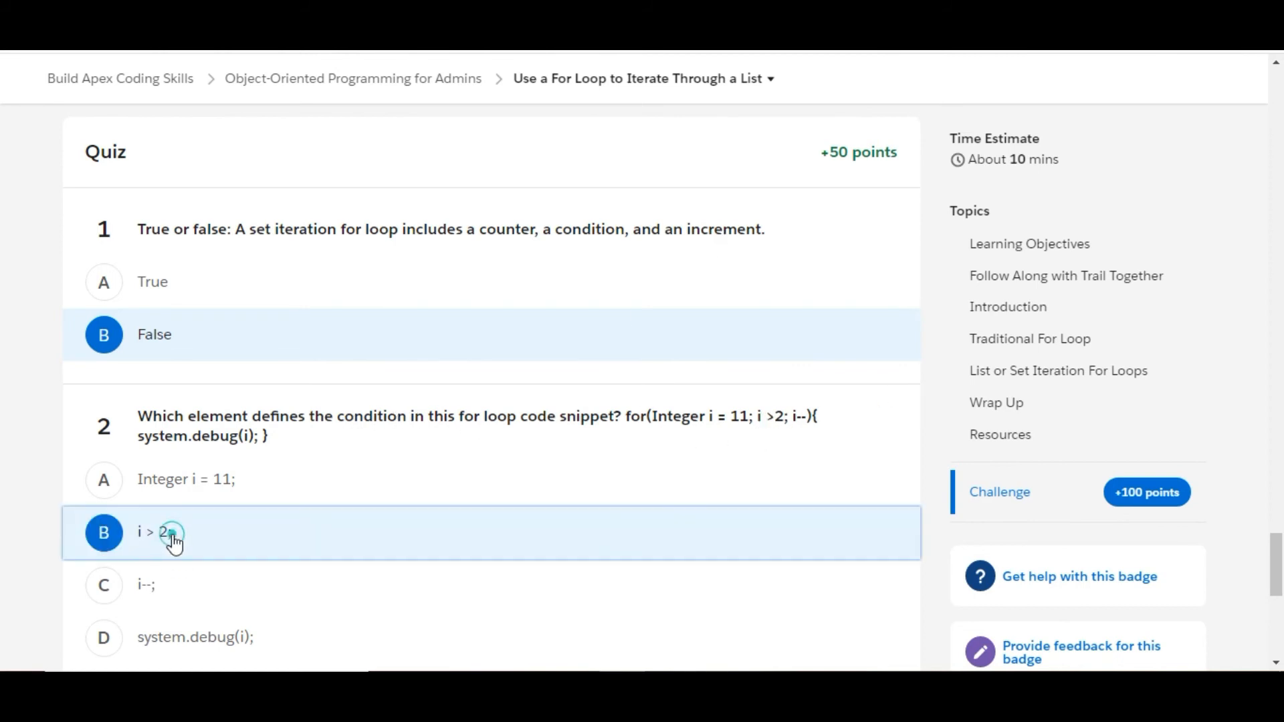
Step: Scroll down past question 2 to reach the quiz's check button
scroll(down, 3)
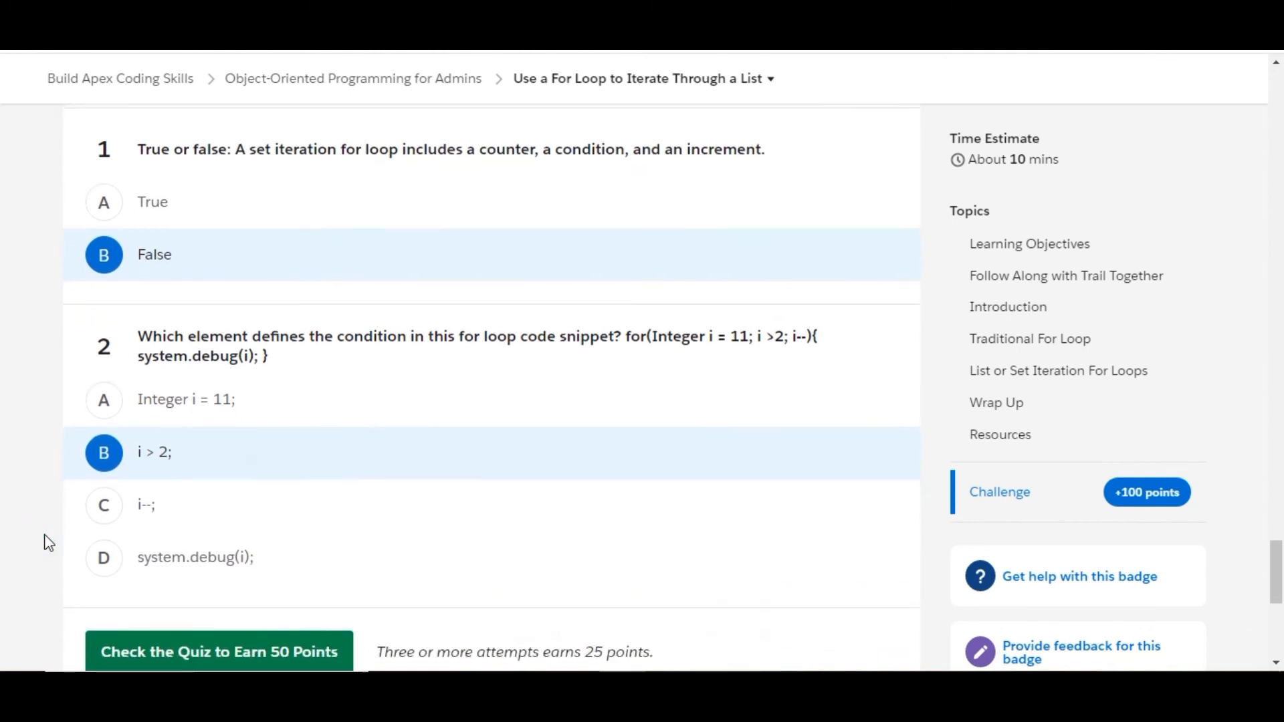
Step: Submit the quiz with 'Check the Quiz to Earn 50 Points' to earn the badge
click(221, 651)
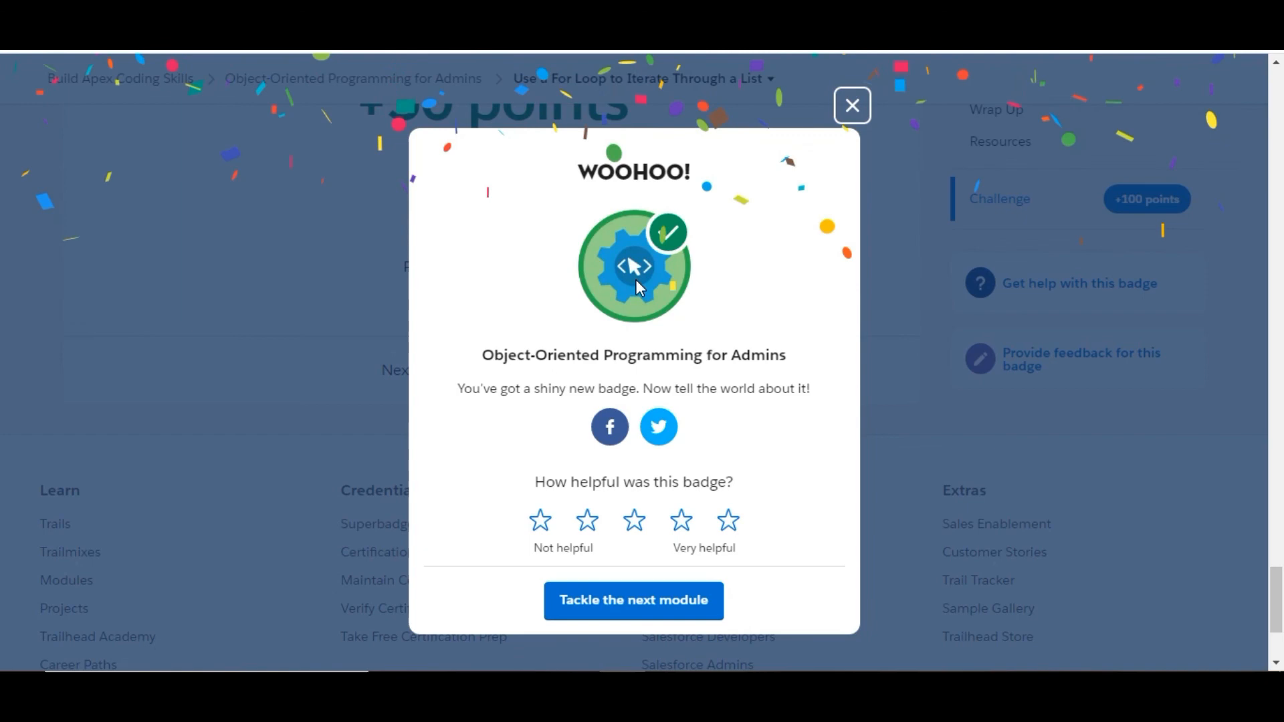
mouse_move(755, 313)
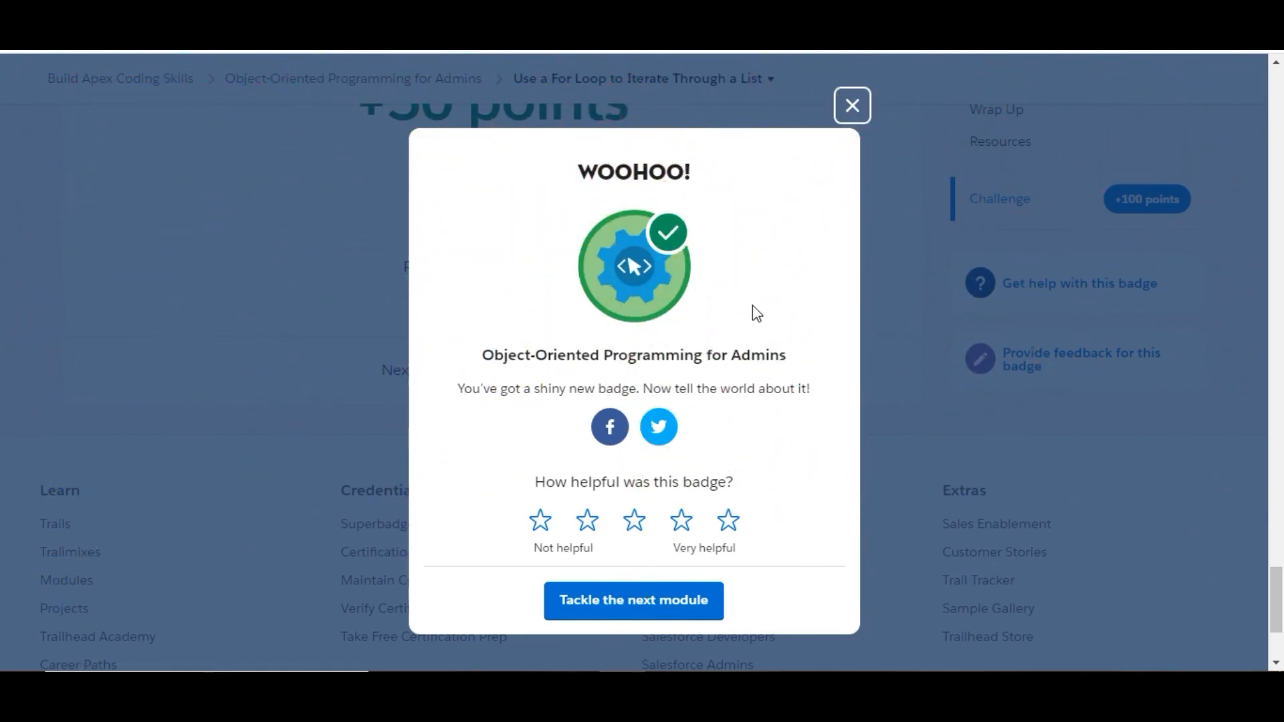
mouse_move(615, 329)
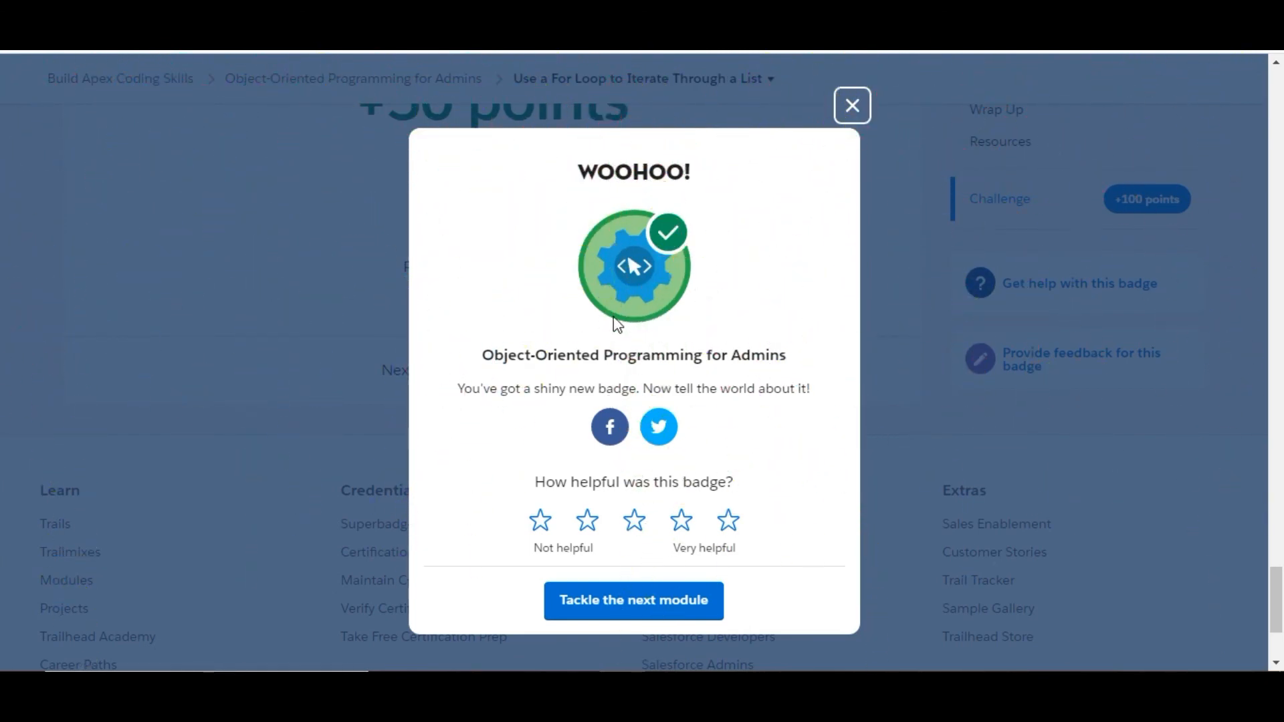